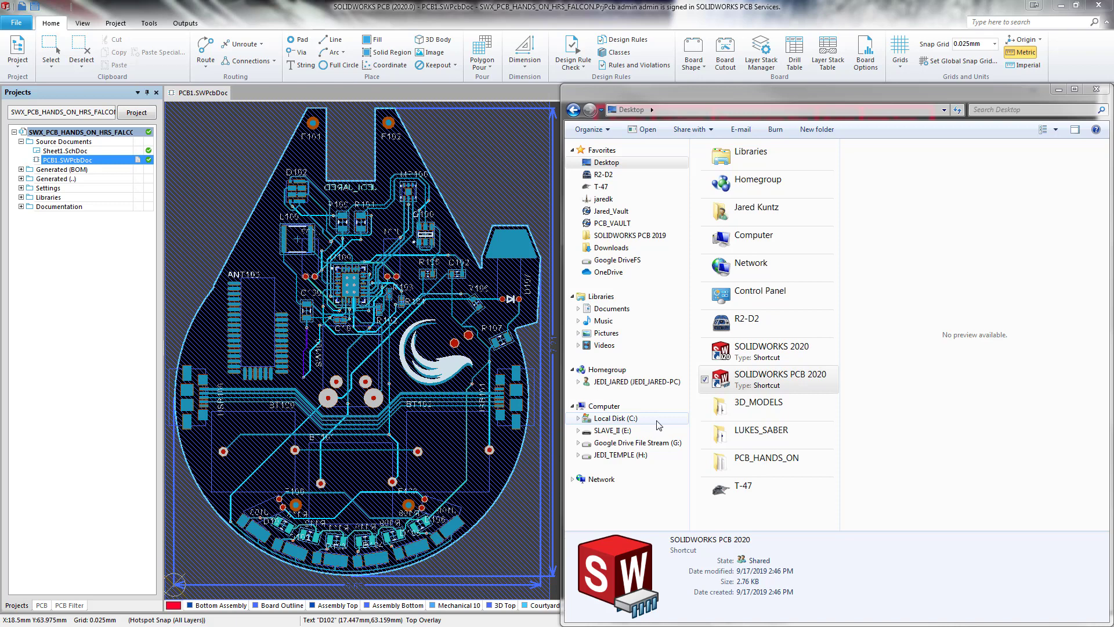
Step: Show the top-level folders of Local Disk (C:)
left_click(614, 418)
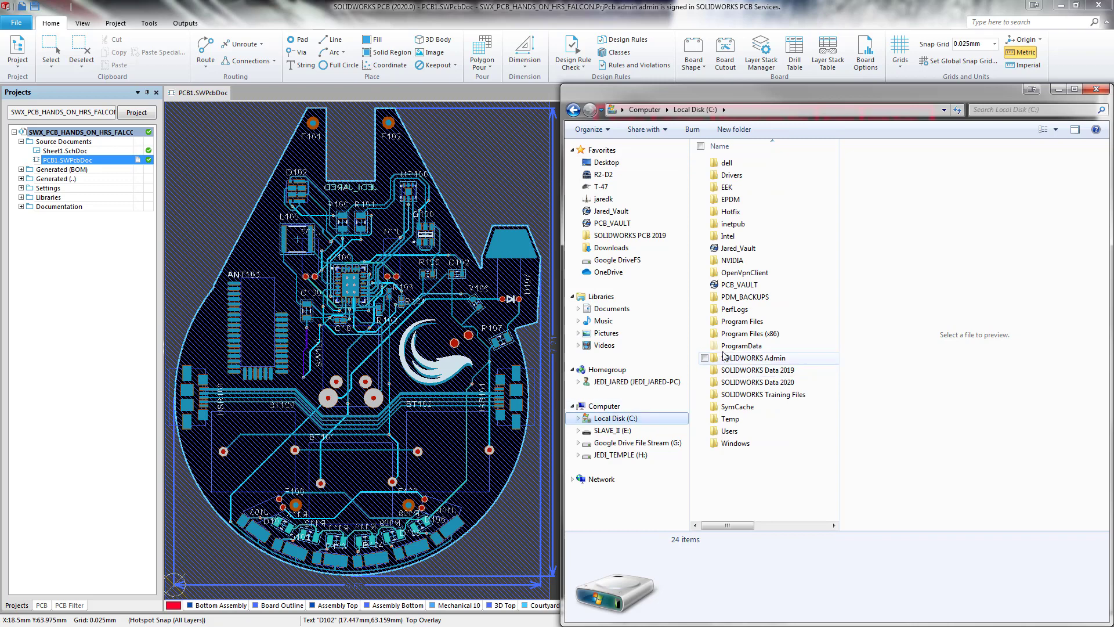
Step: Navigate into ProgramData > SOLIDWORKS and select the SOLIDWORKS PCB Services folder
left_click(742, 346)
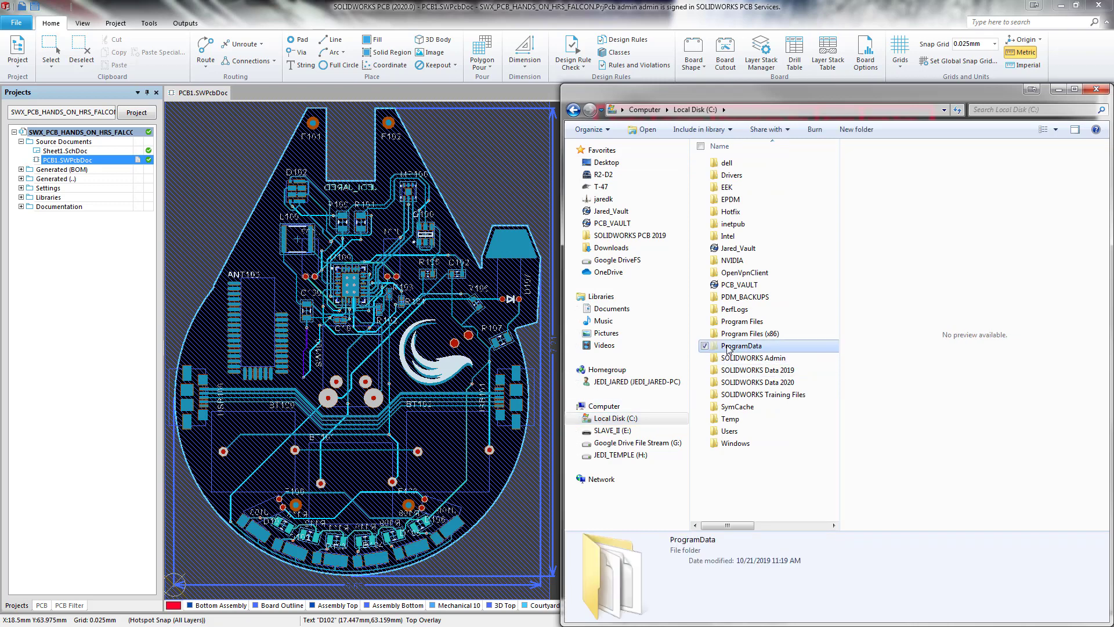
mouse_move(778, 345)
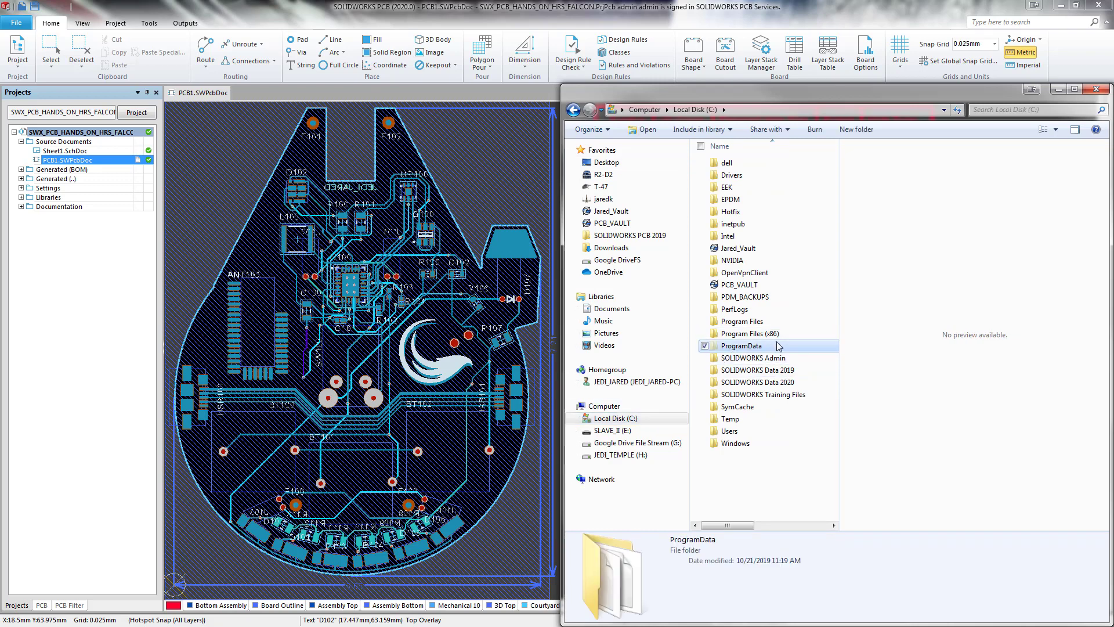
mouse_move(777, 346)
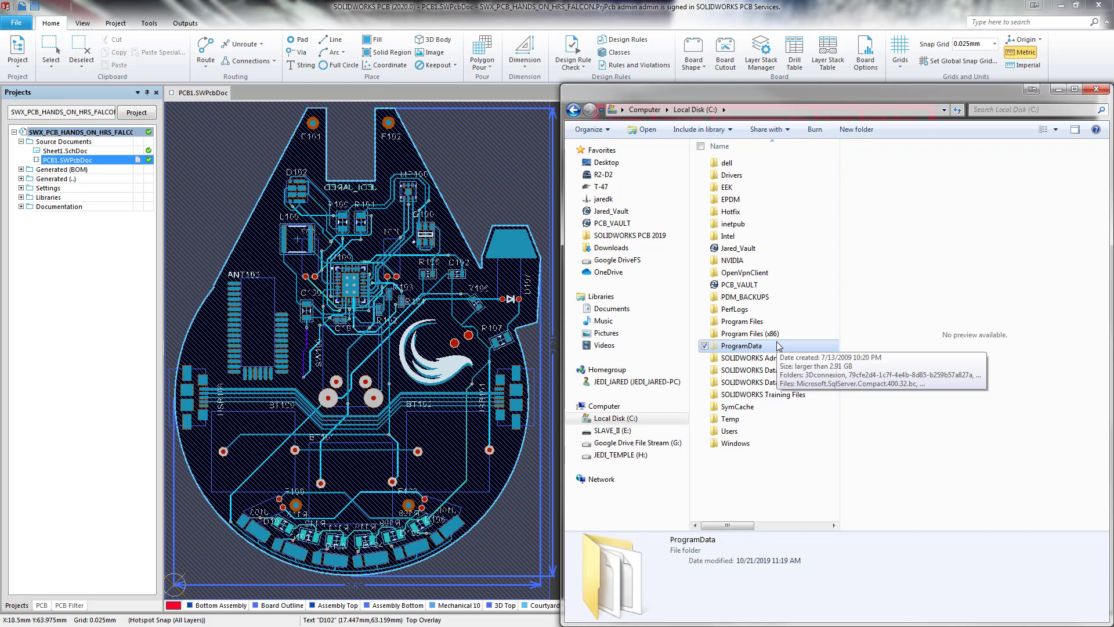
double_click(741, 346)
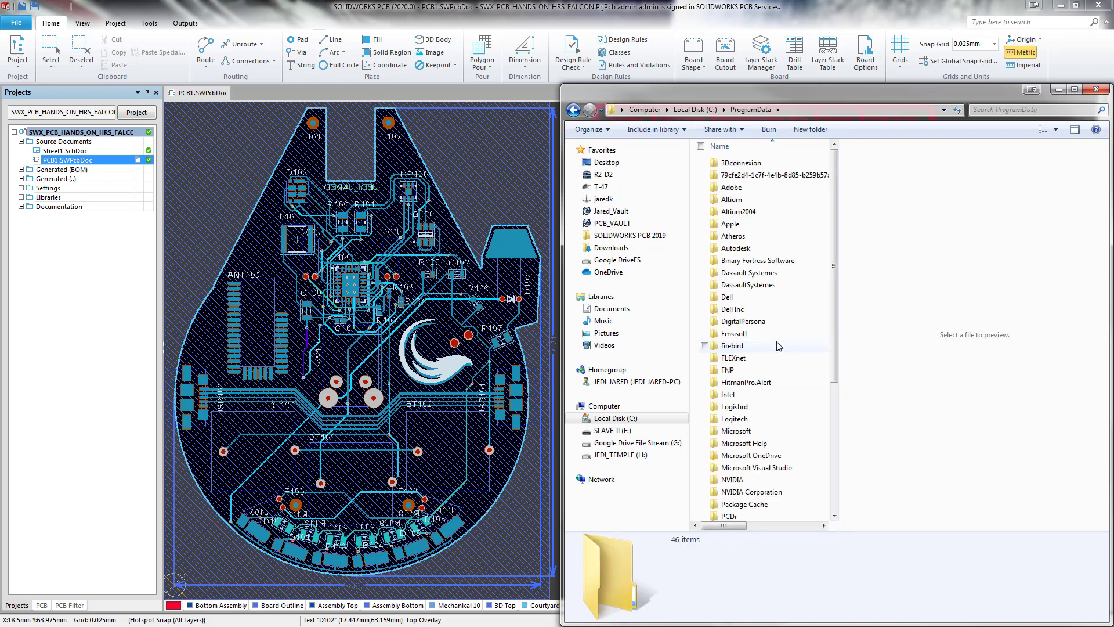
scroll("down", 3)
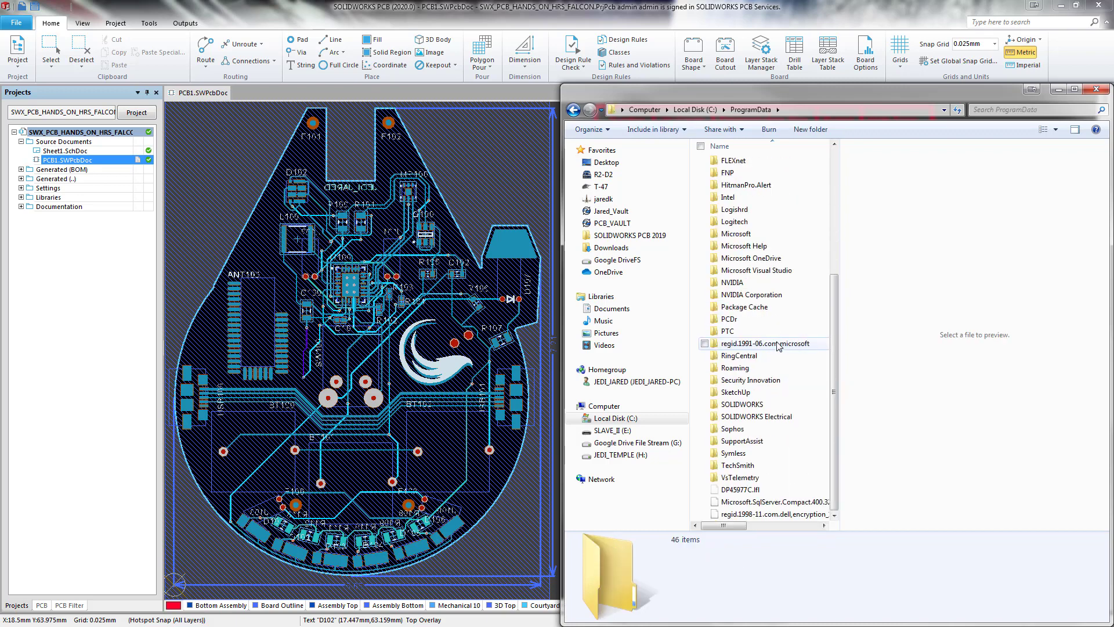
double_click(741, 403)
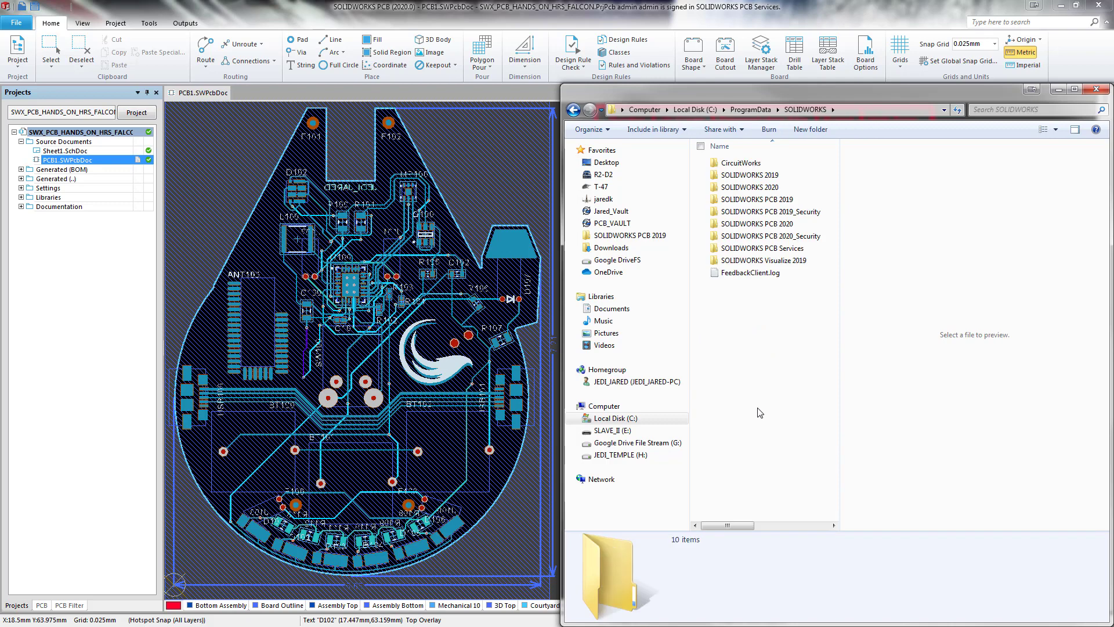
left_click(764, 248)
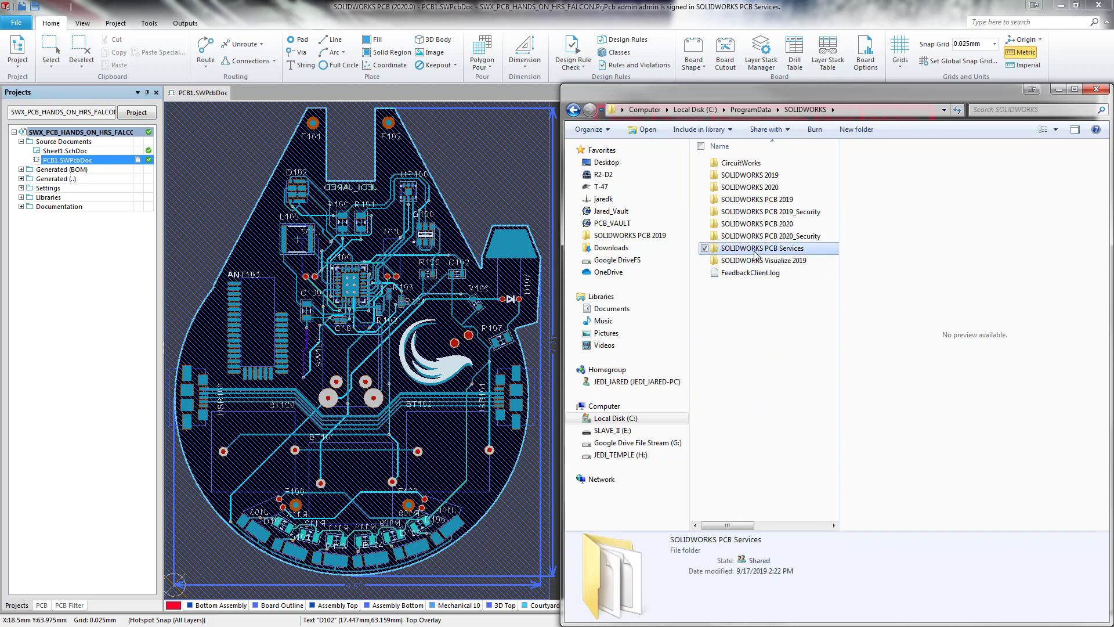
Step: Bring up the Properties dialog for the SOLIDWORKS PCB Services folder
right_click(762, 248)
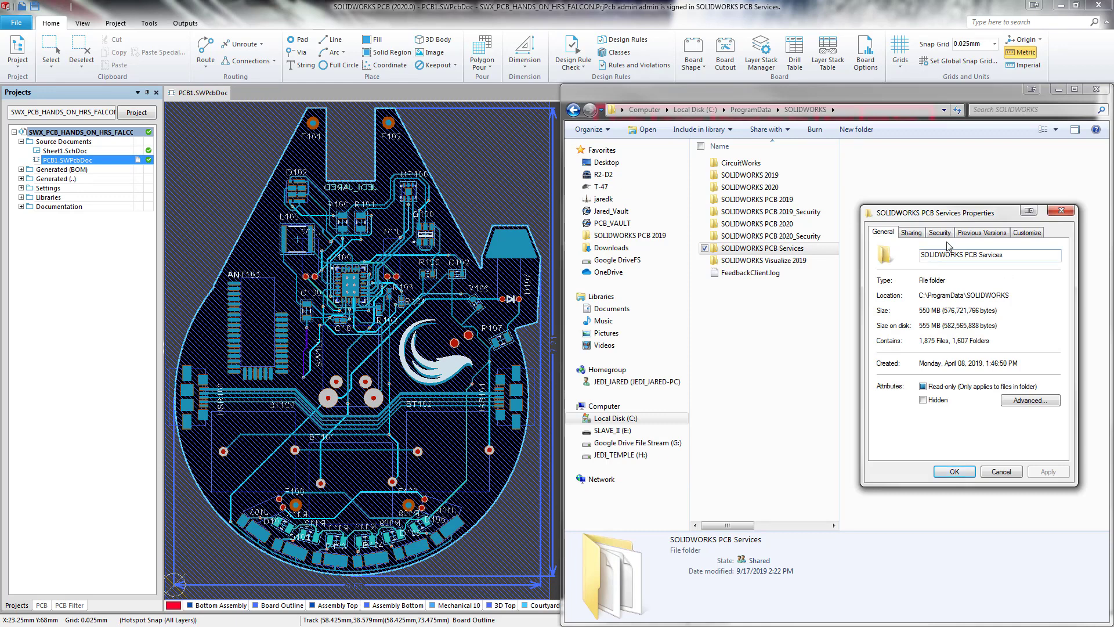
Step: Show the Administrators group's permissions on the folder's Security settings
left_click(937, 232)
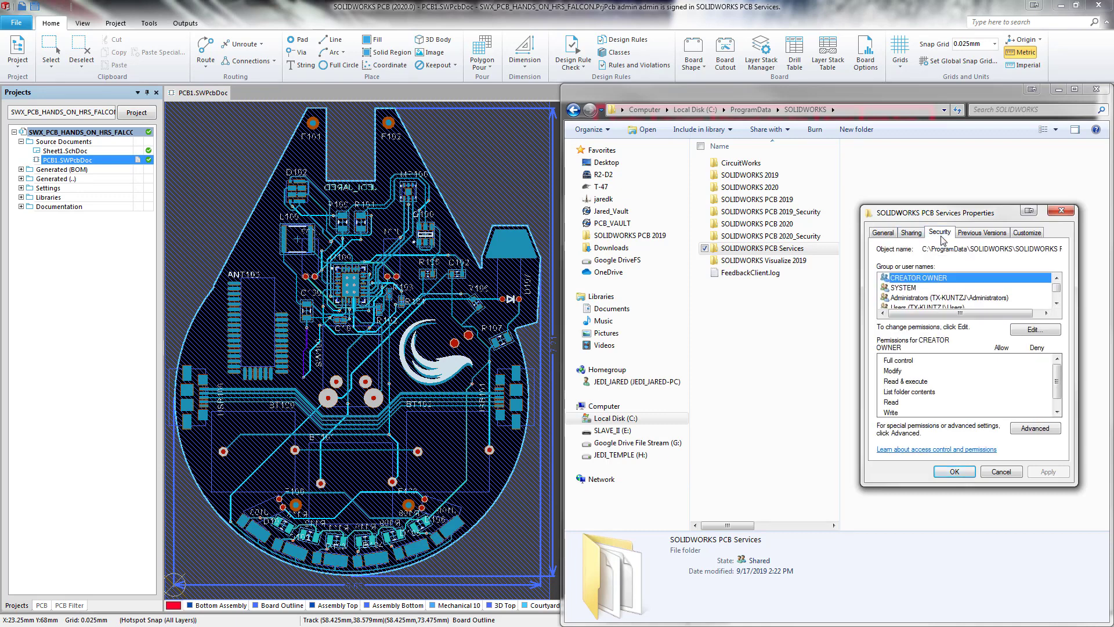
mouse_move(933, 298)
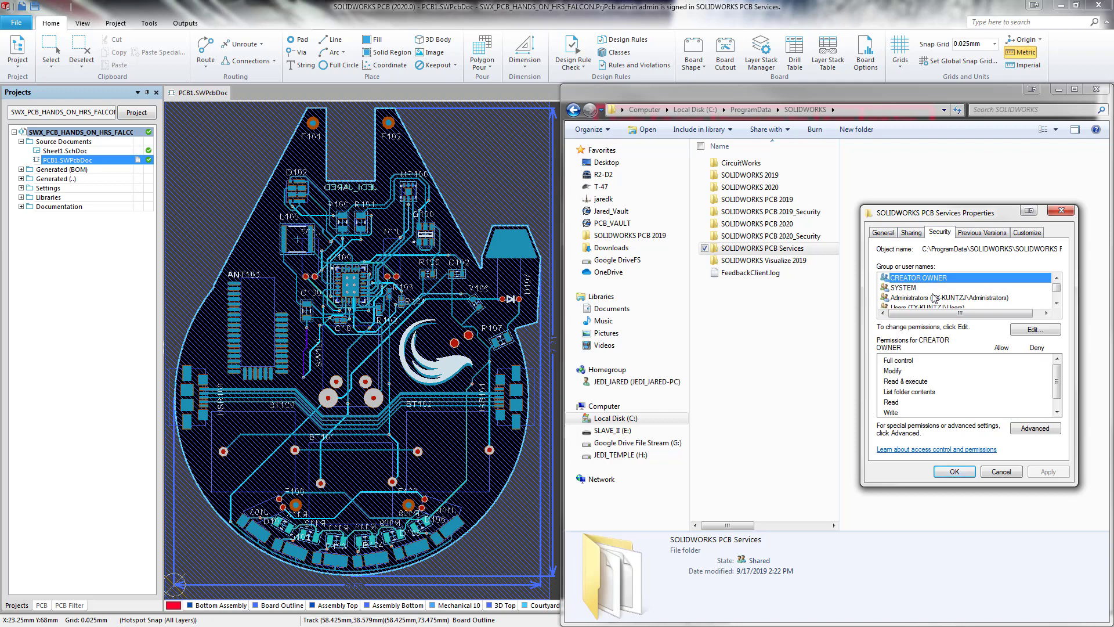
left_click(922, 298)
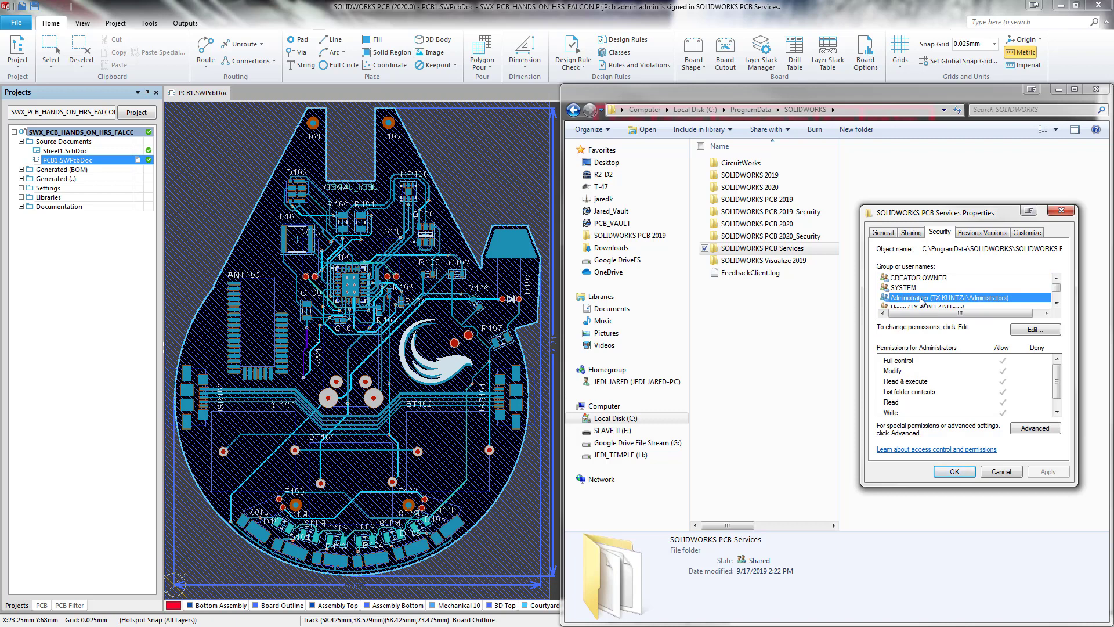
mouse_move(968, 367)
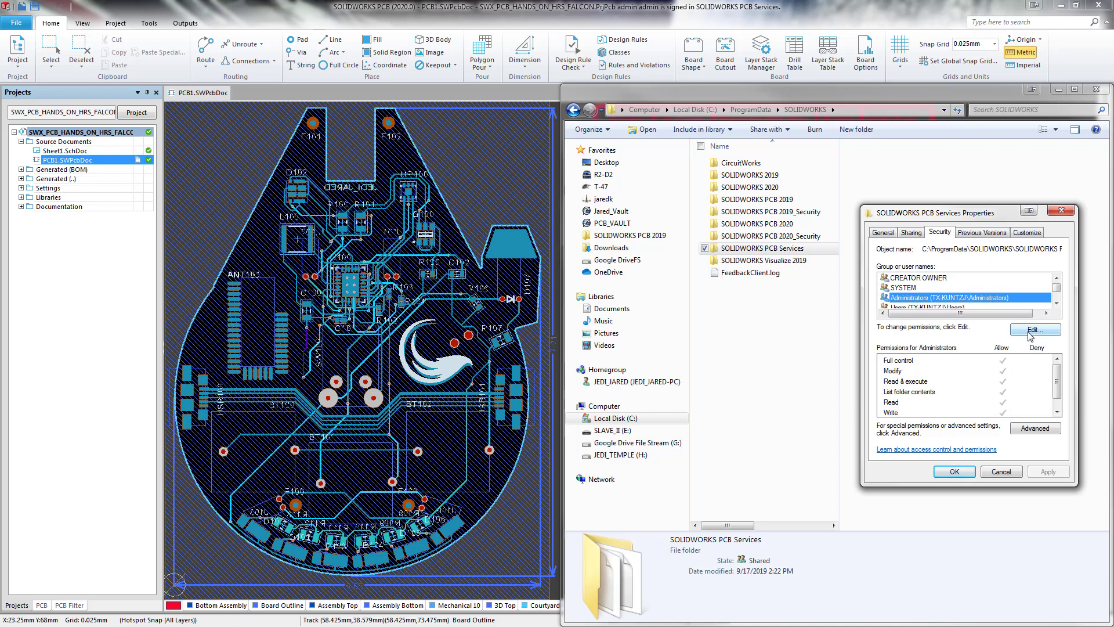
mouse_move(1012, 404)
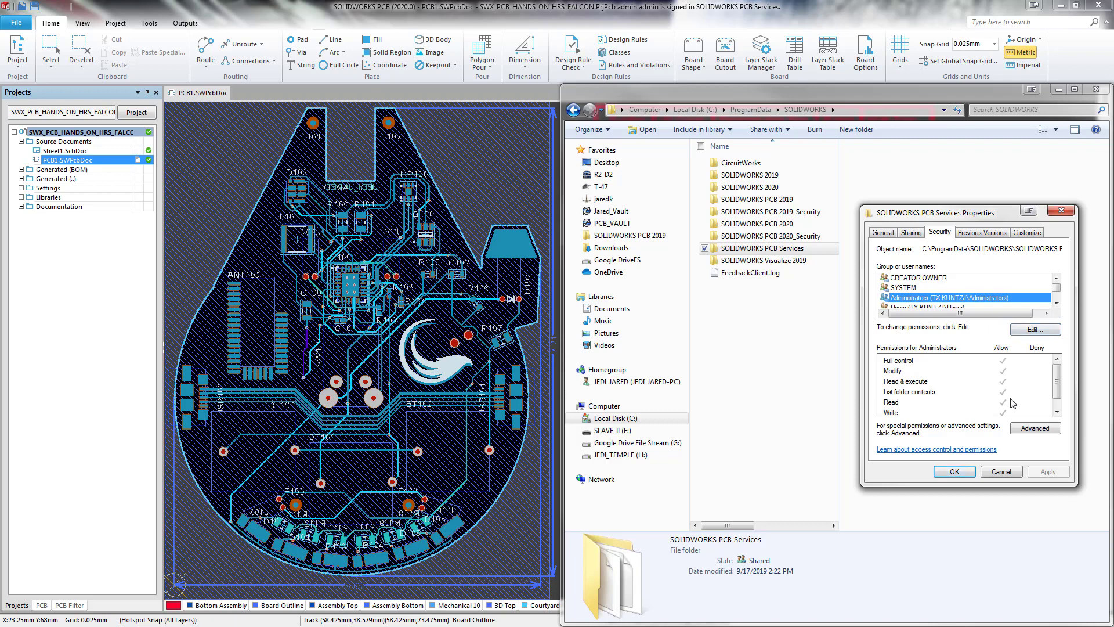
mouse_move(1012, 406)
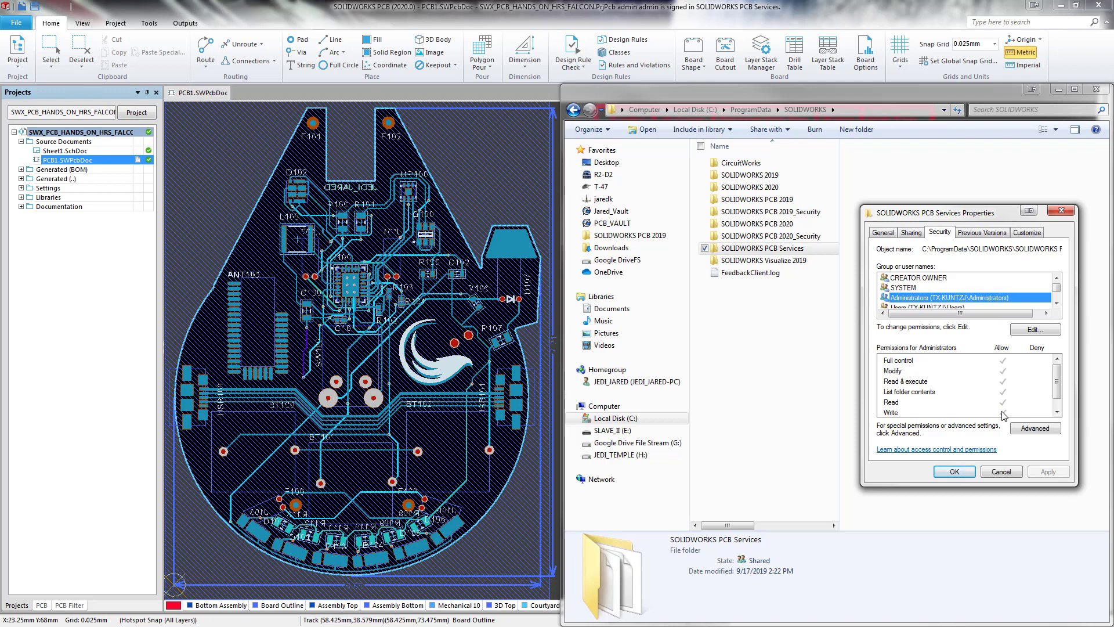
mouse_move(1009, 361)
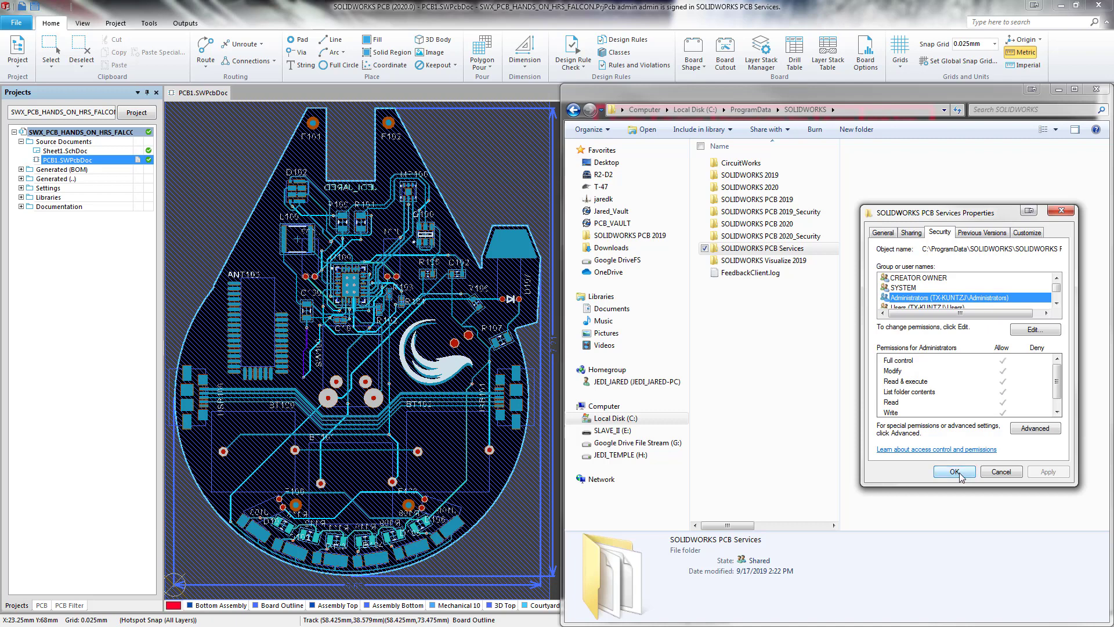
Step: Confirm the Properties dialog with OK after reviewing the Allow permissions
left_click(954, 472)
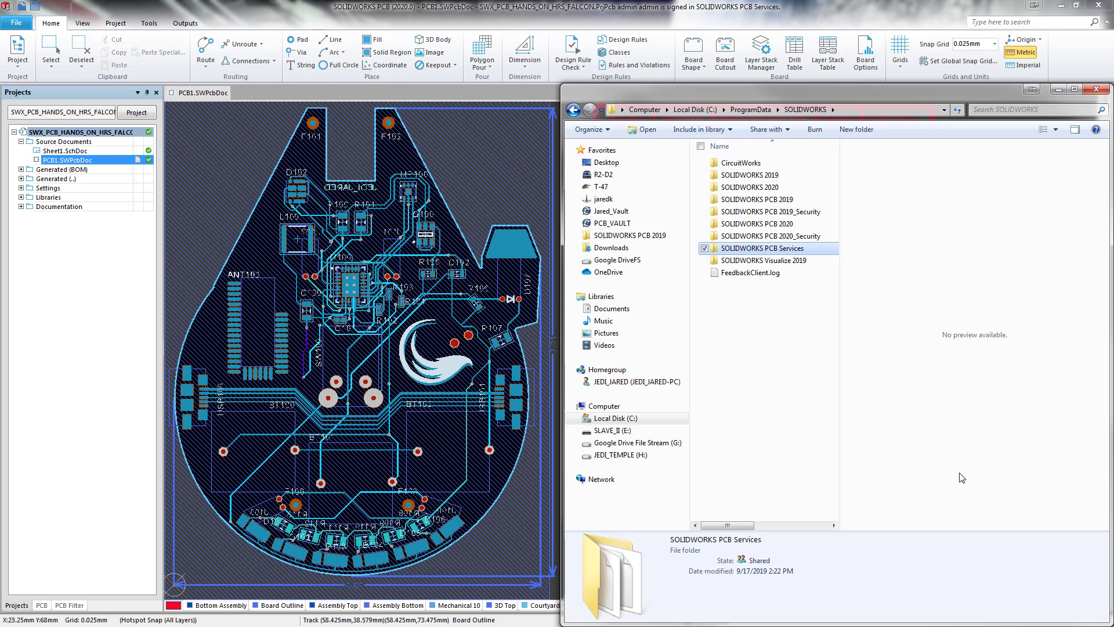